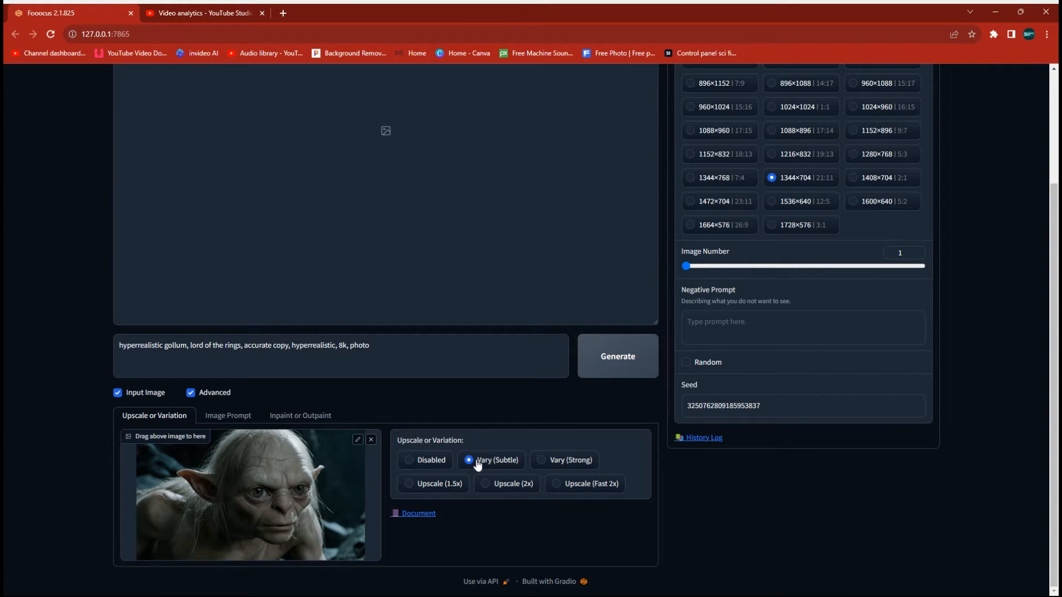
{"action": "mouse_move", "coordinate": [303, 511]}
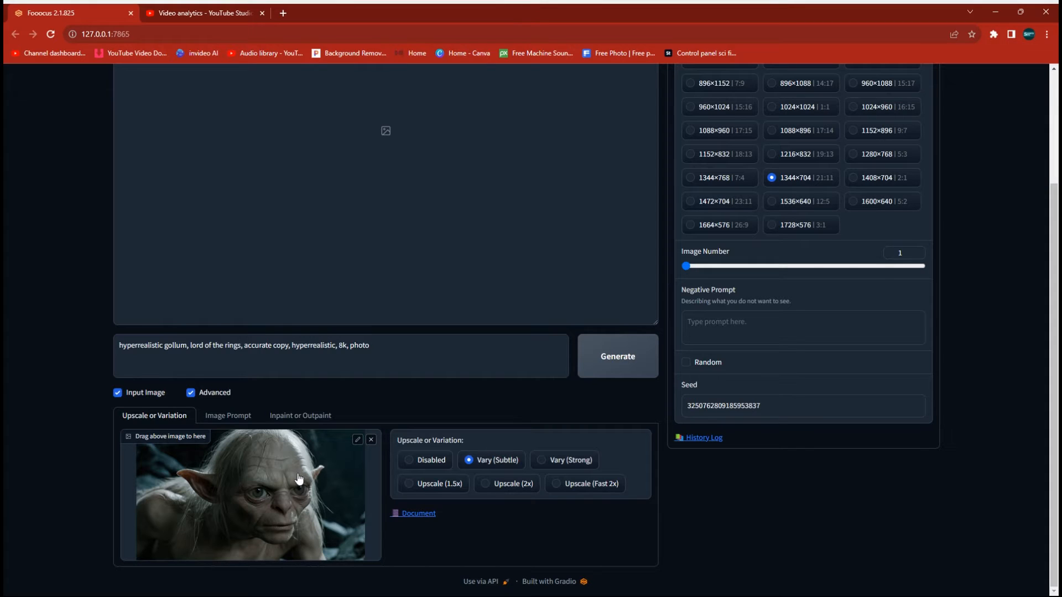
{"action": "mouse_move", "coordinate": [555, 348]}
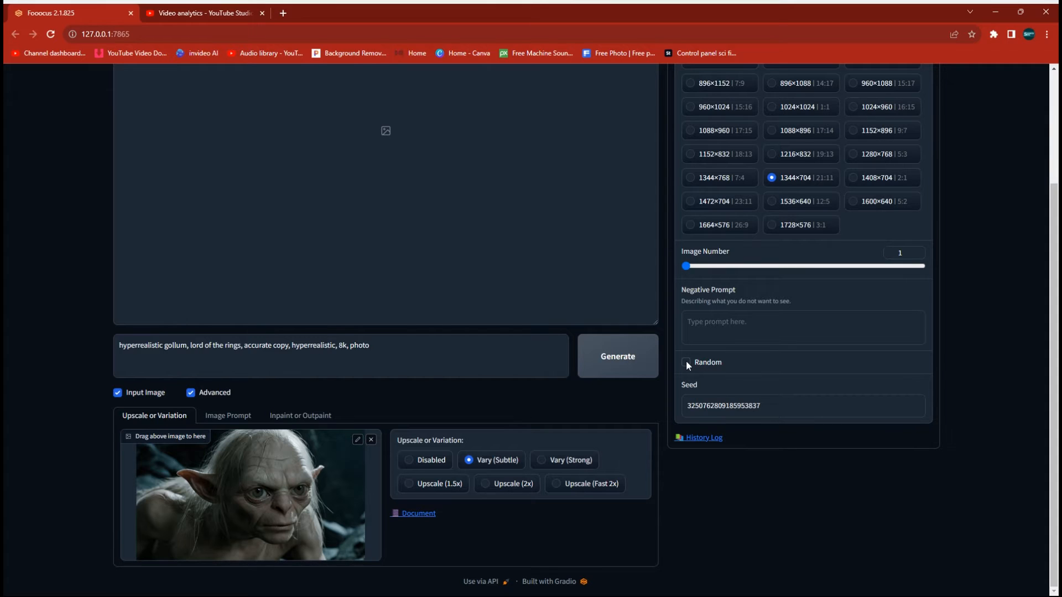
Turn random seeding back on so no fixed seed is used.
{"action": "left_click", "coordinate": [686, 363]}
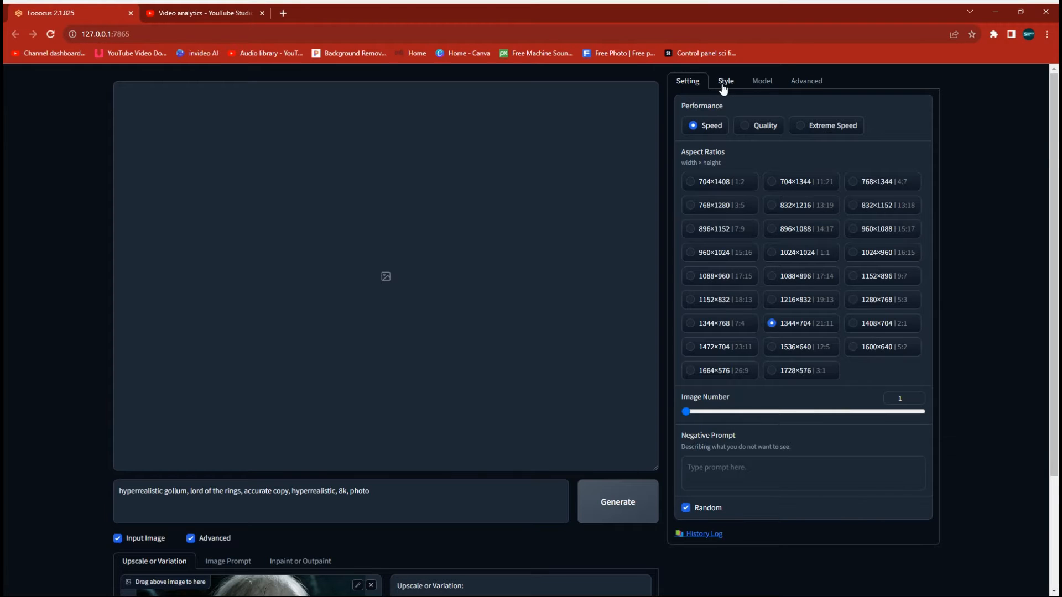
{"action": "left_click", "coordinate": [724, 81]}
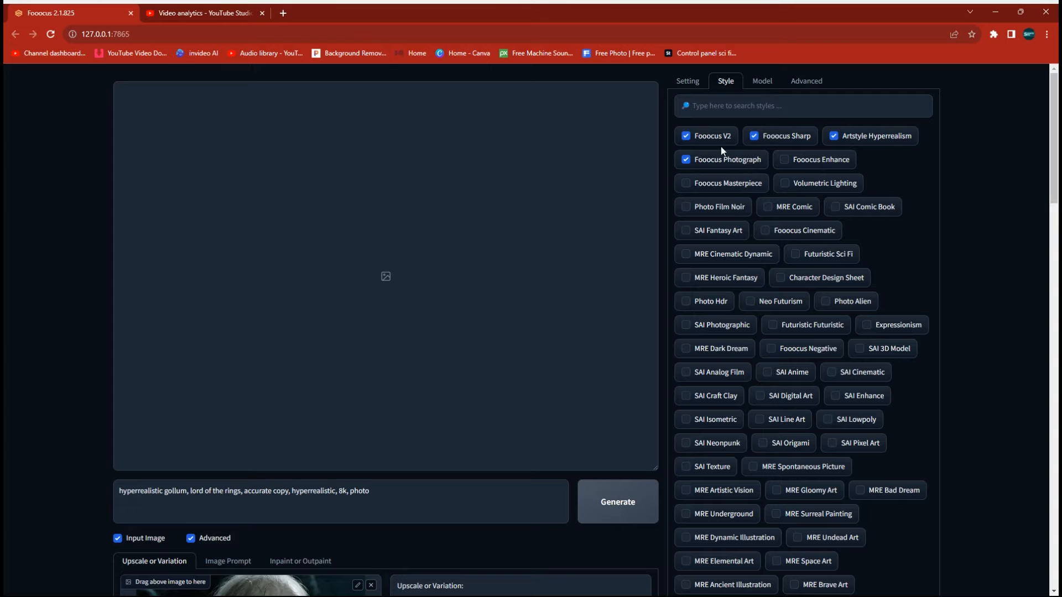
{"action": "left_click", "coordinate": [687, 80]}
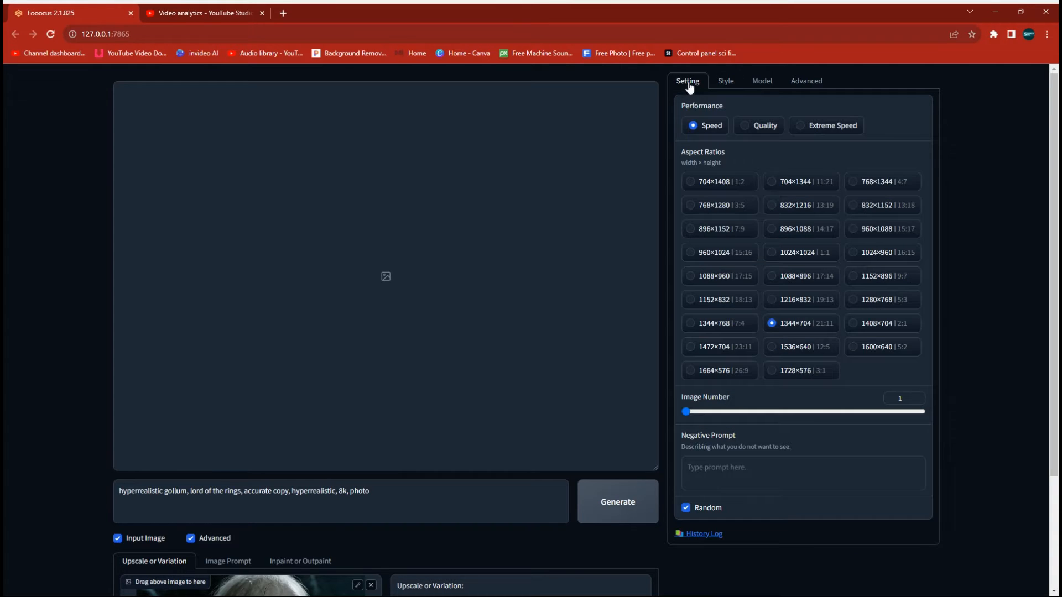
{"action": "scroll", "scroll_direction": "down", "scroll_amount": 3}
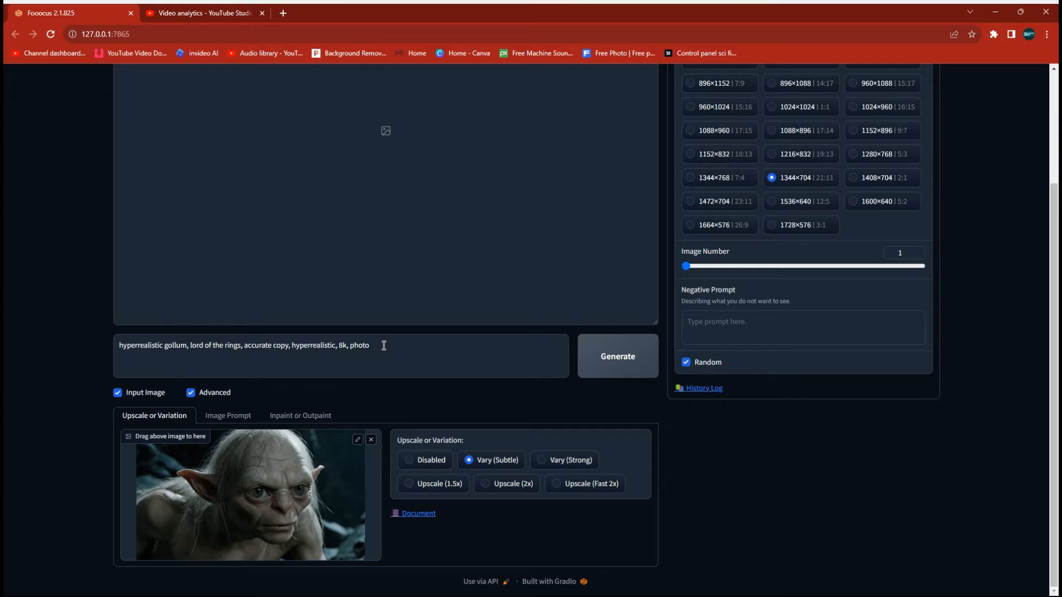
Generate a new hyperrealistic Gollum image from the subtle-variation setup.
{"action": "left_click", "coordinate": [616, 355]}
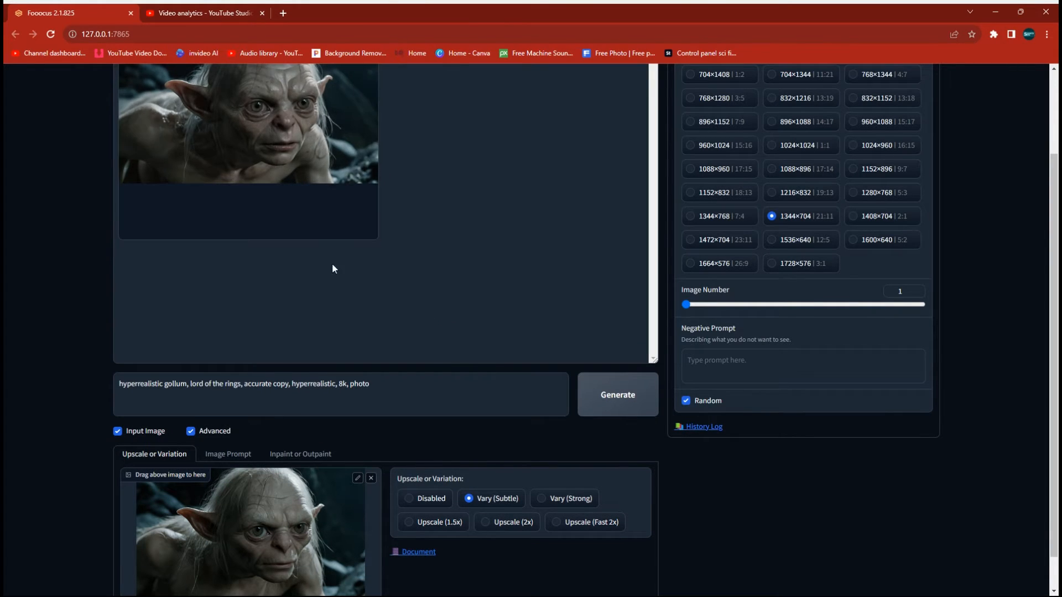
{"action": "mouse_move", "coordinate": [463, 451]}
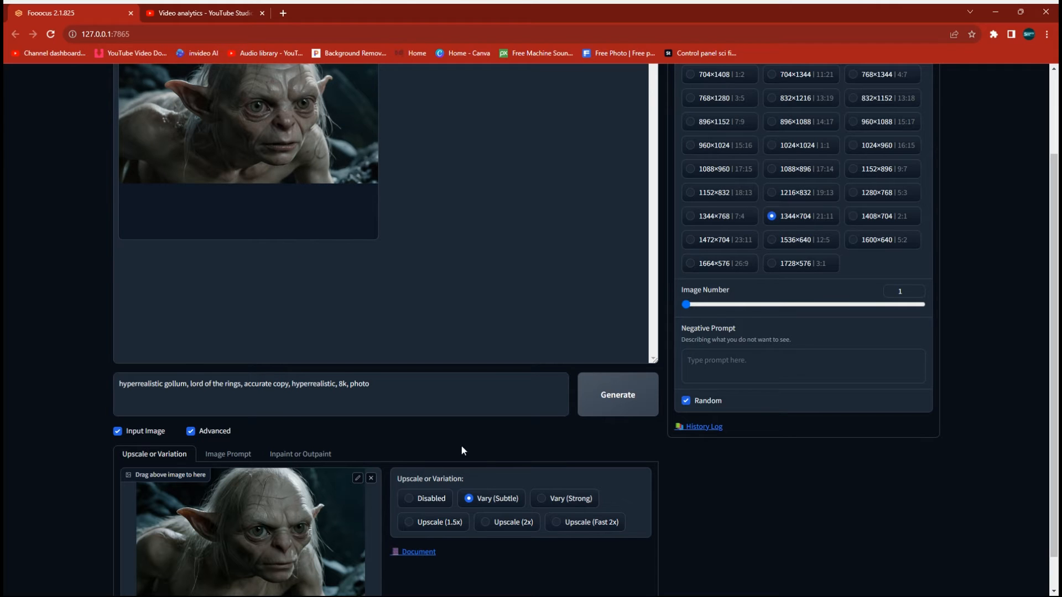
{"action": "left_click", "coordinate": [616, 393]}
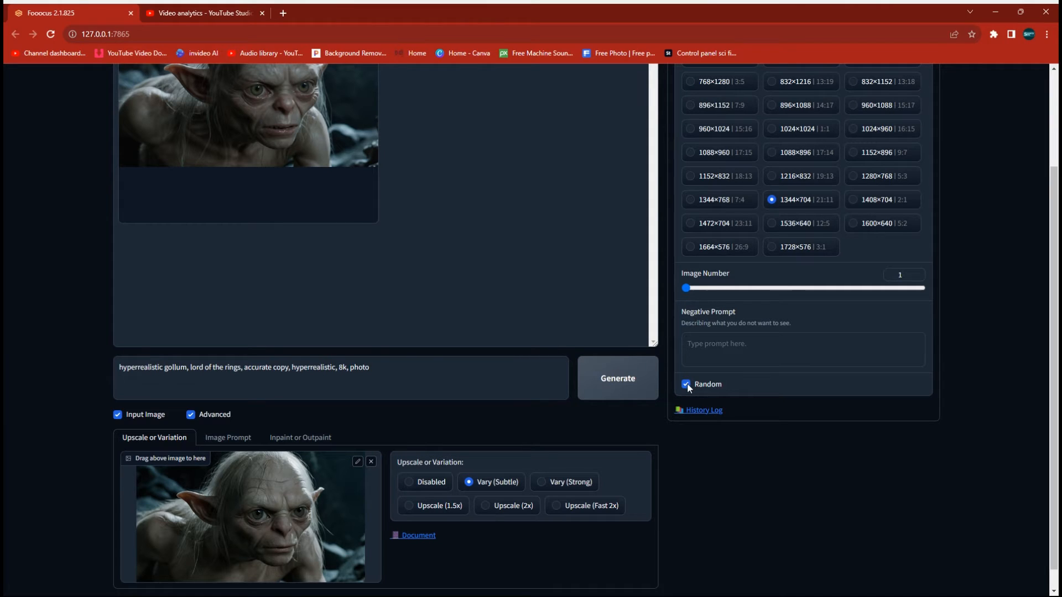
{"action": "left_click", "coordinate": [685, 384]}
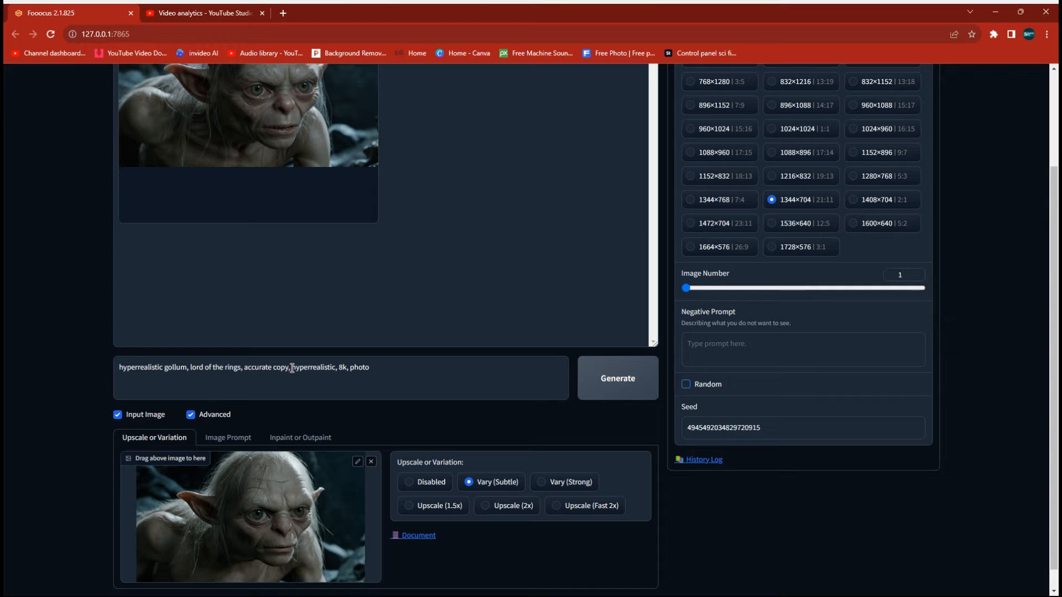
{"action": "left_click", "coordinate": [686, 384]}
{"action": "type", "text": "etreme en "}
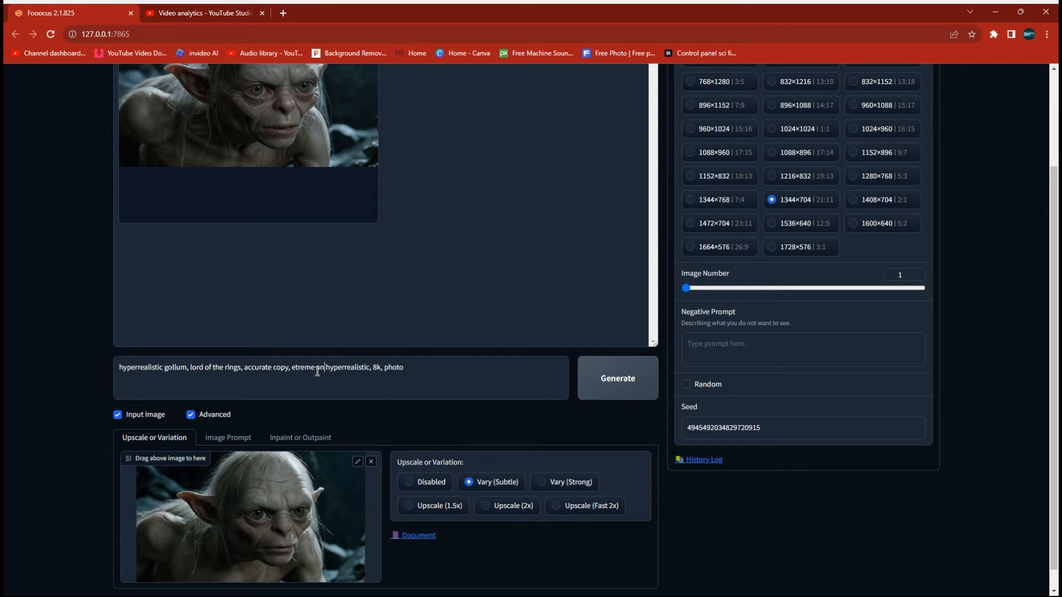
Add 'anger, mad, teeth, frown, rage' to the Gollum prompt after 'accurate copy,'.
{"action": "type", "text": "anger,"}
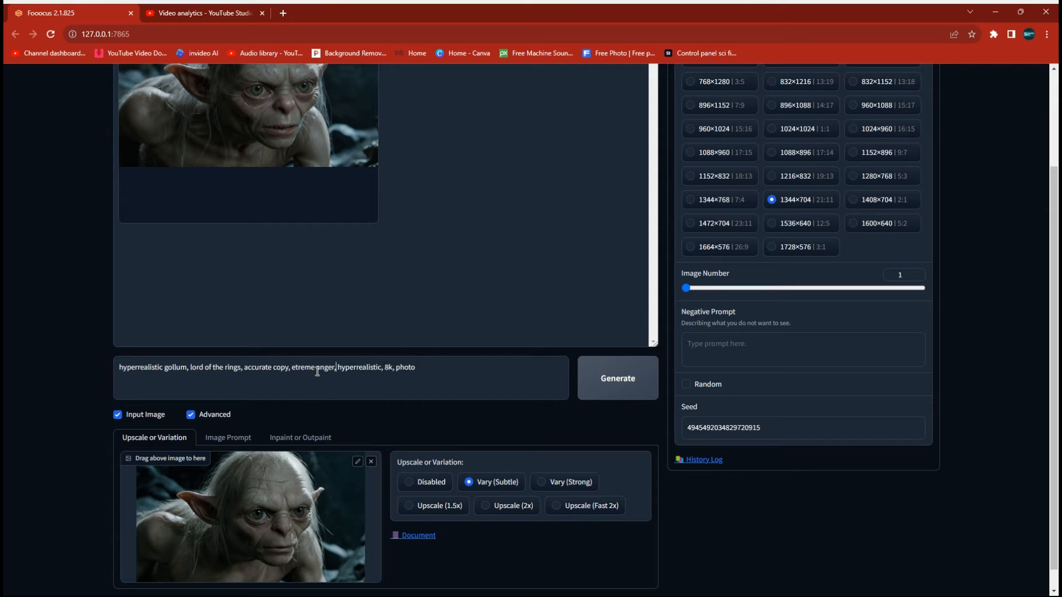
{"action": "type", "text": "mad, teeth,"}
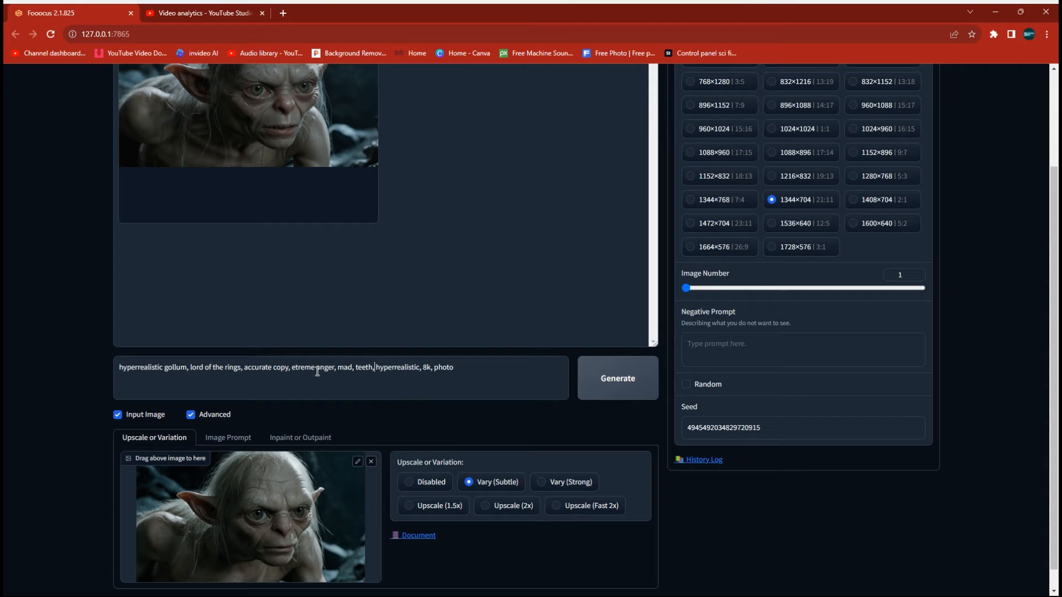
{"action": "type", "text": "frown,"}
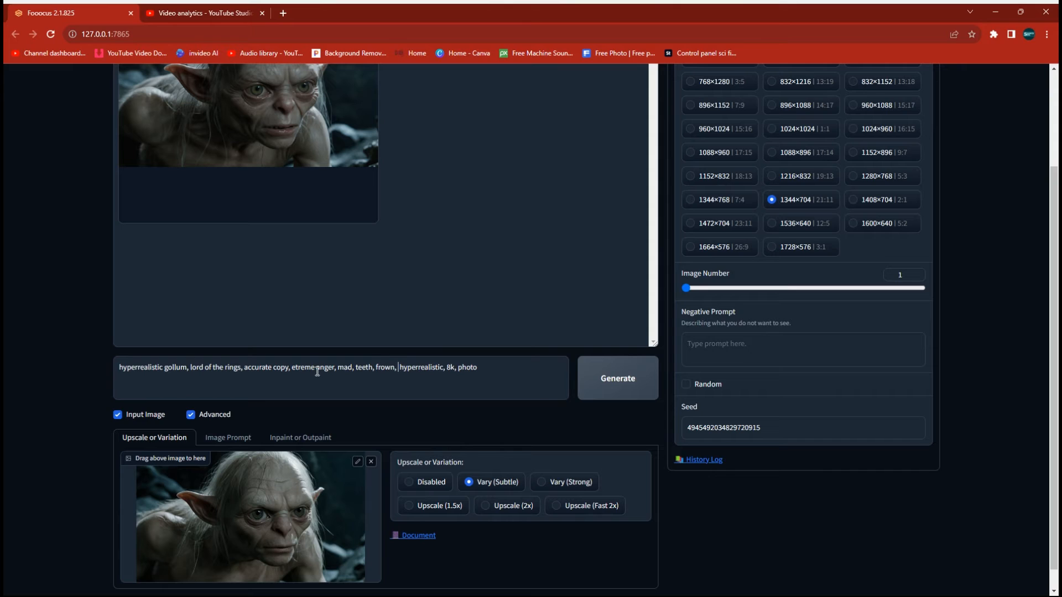
{"action": "type", "text": "rage,"}
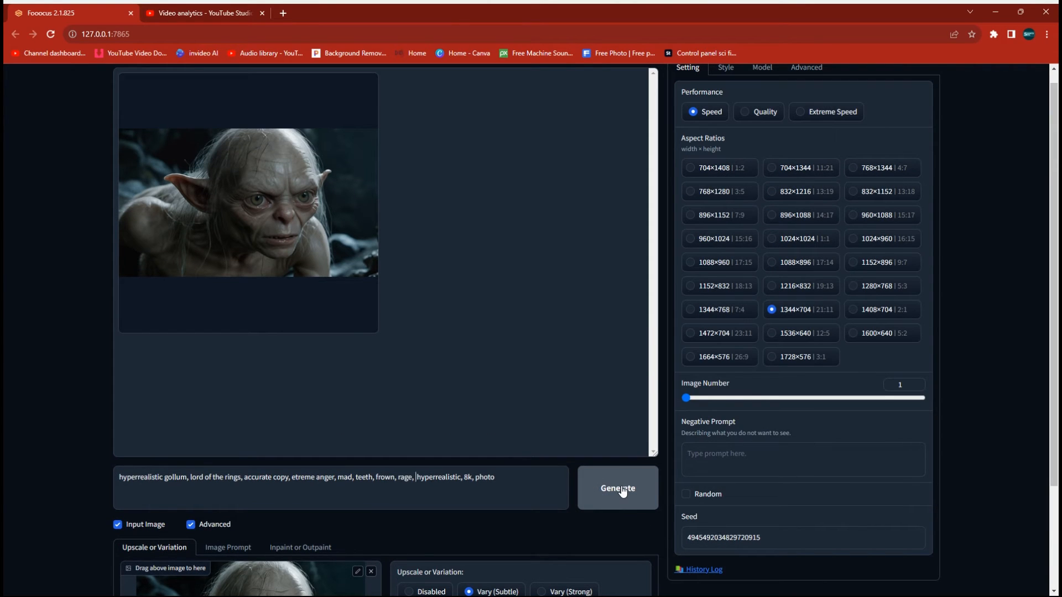
Generate the angry, teeth-baring Gollum image with the fixed seed.
{"action": "left_click", "coordinate": [616, 488]}
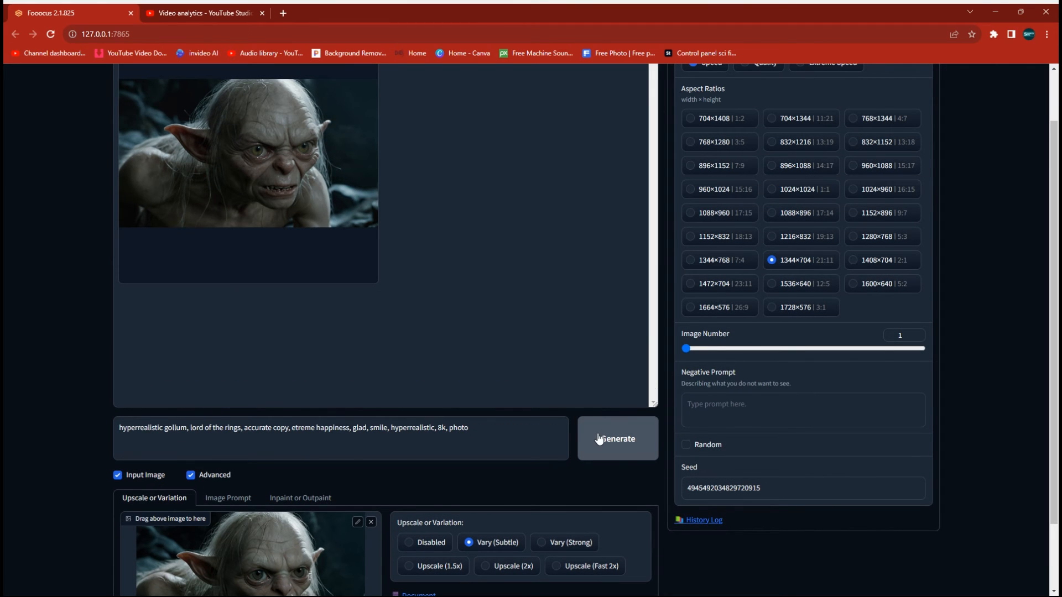
Generate the smiling, happy Gollum image from the same fixed seed.
{"action": "left_click", "coordinate": [616, 438]}
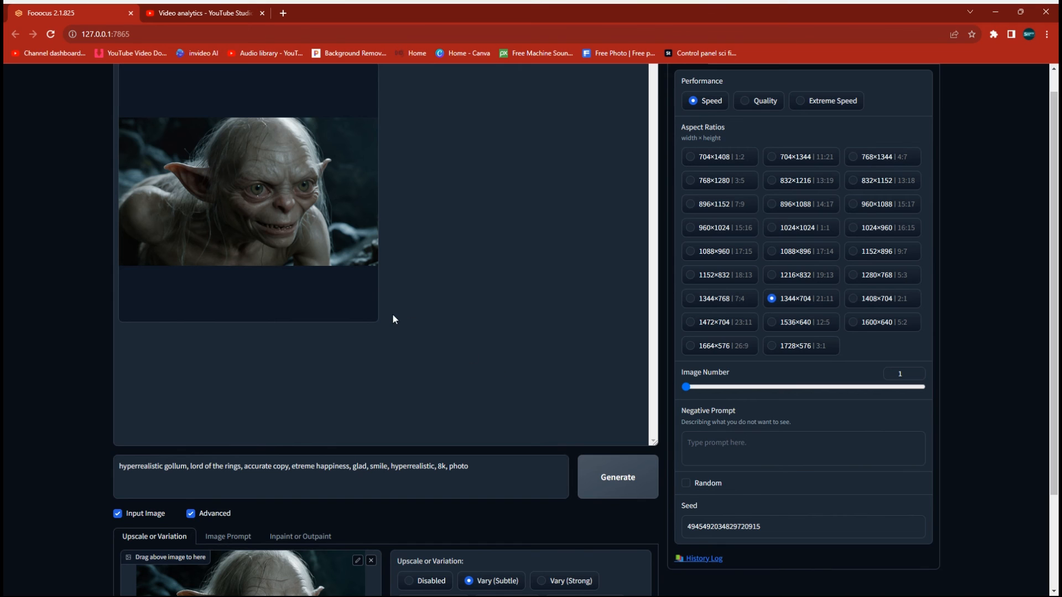
{"action": "scroll", "scroll_direction": "down", "scroll_amount": 3}
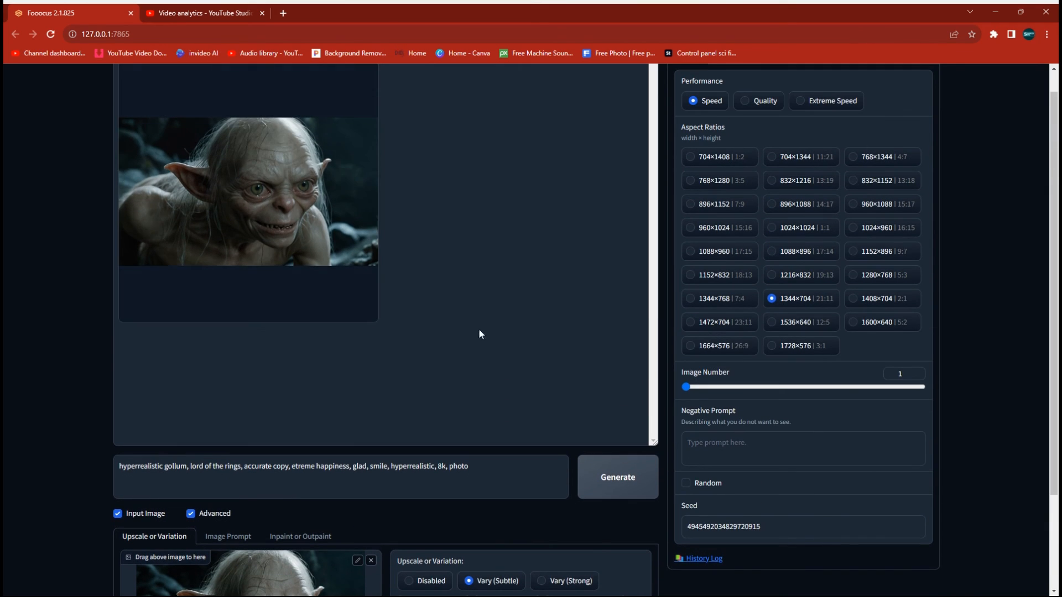
{"action": "mouse_move", "coordinate": [531, 356]}
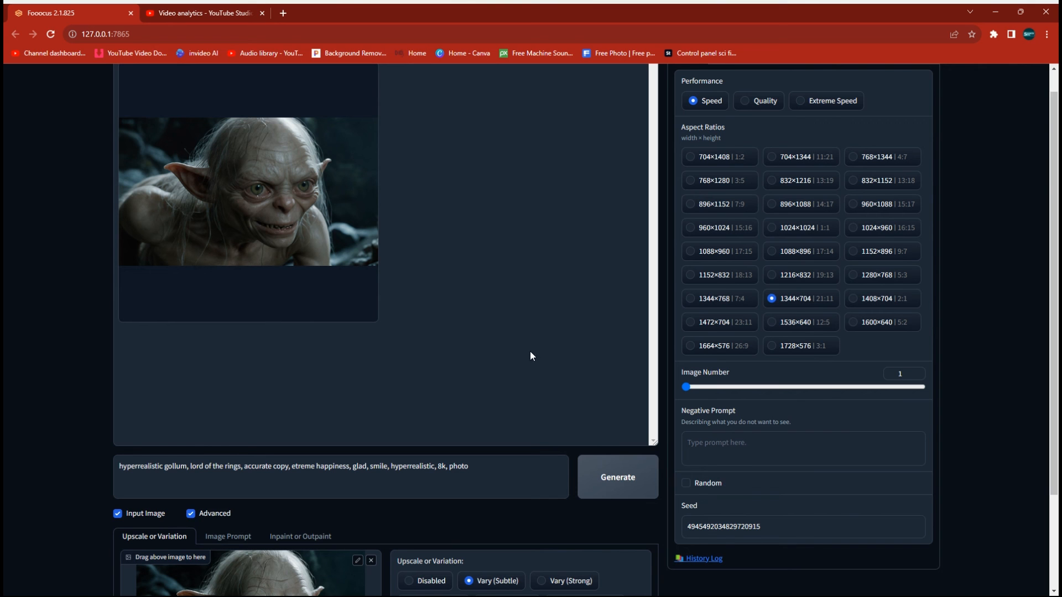
{"action": "mouse_move", "coordinate": [379, 400]}
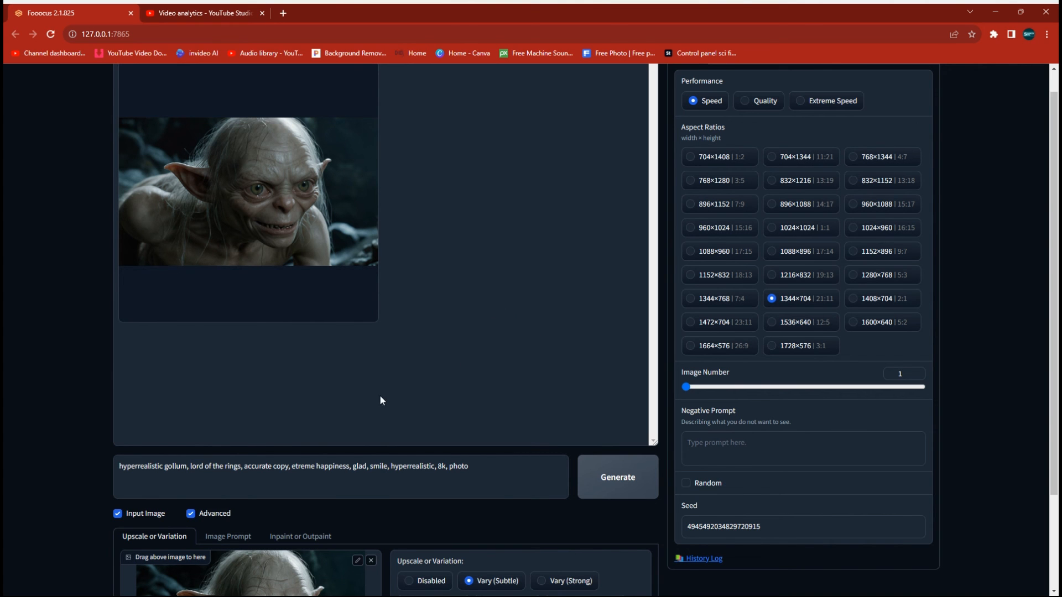